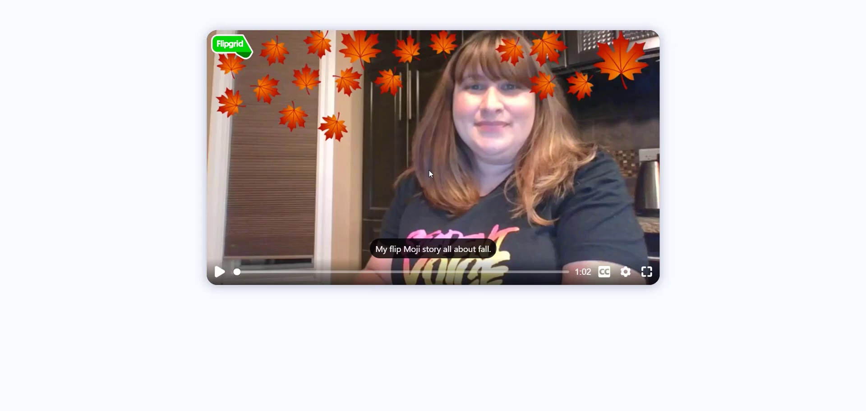
Play the fall video response with captions on until about 0:33
left_click(219, 272)
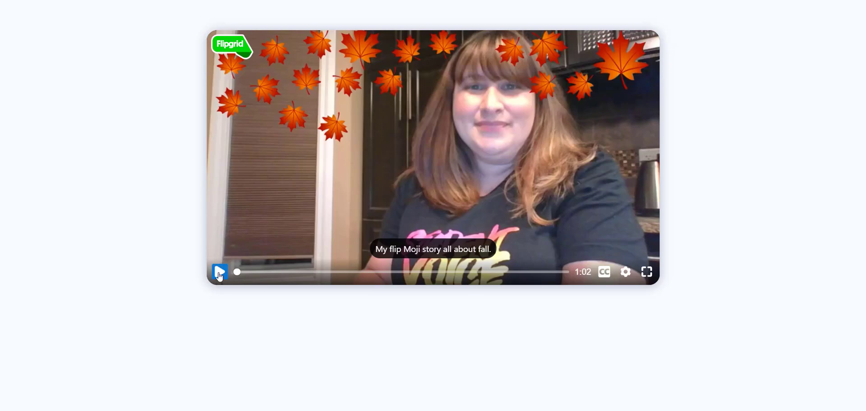
left_click(219, 272)
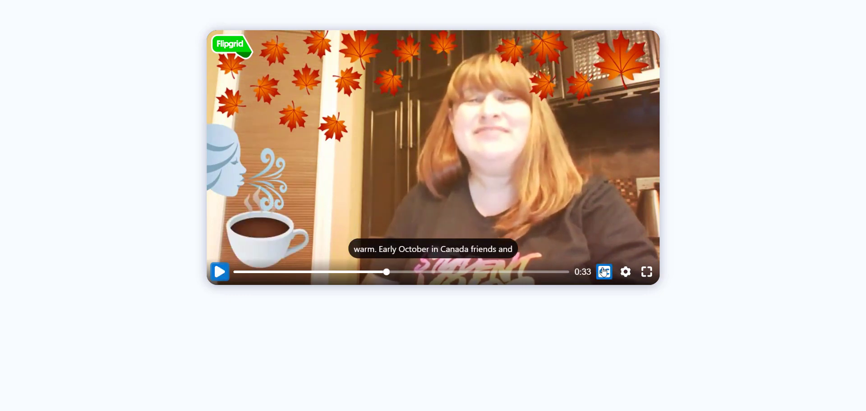
Toggle the video captions off and back on with the CC control
left_click(603, 271)
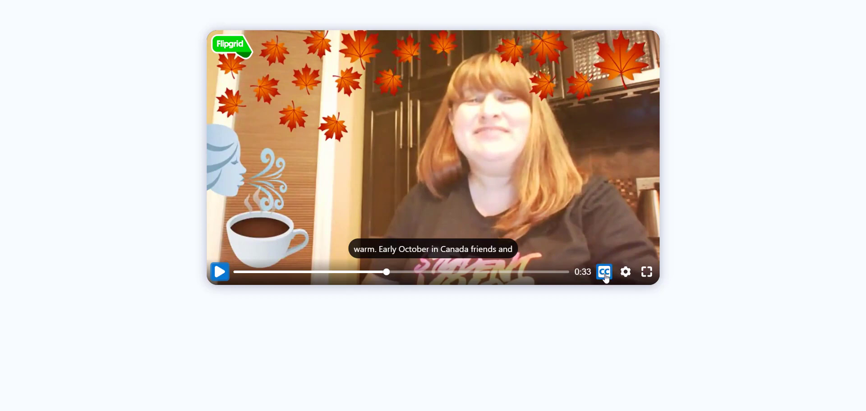
left_click(603, 271)
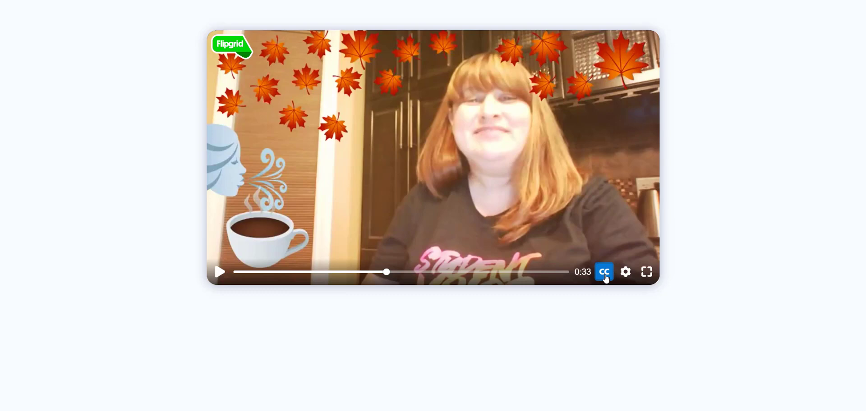
left_click(603, 271)
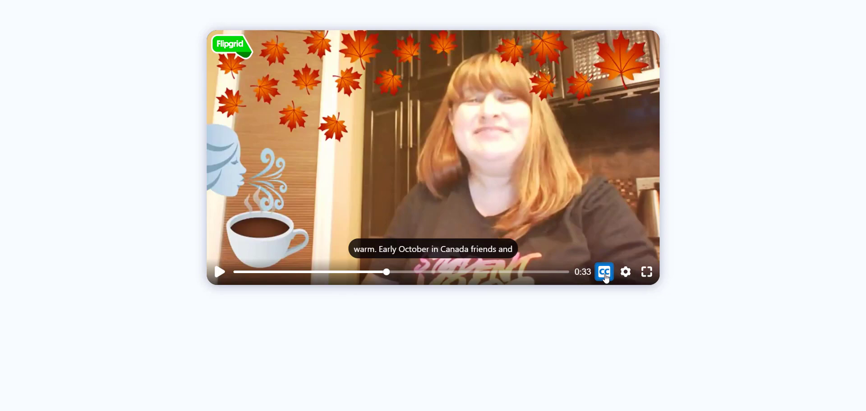
mouse_move(680, 279)
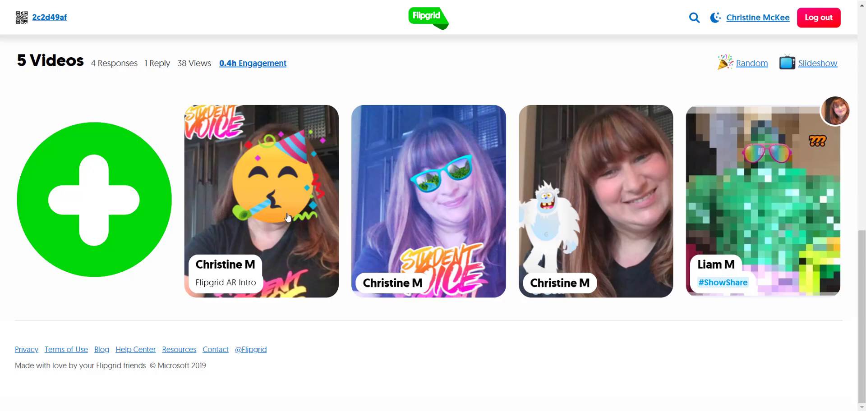
Play the Flipgrid AR Intro response with captions until about 2:02
left_click(260, 200)
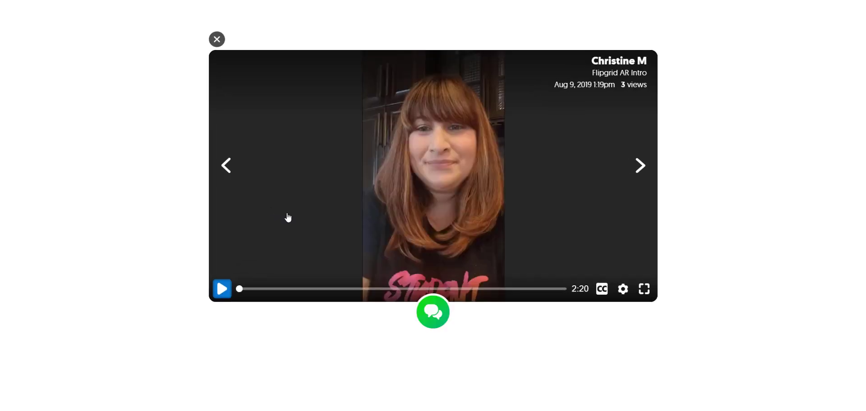
left_click(222, 288)
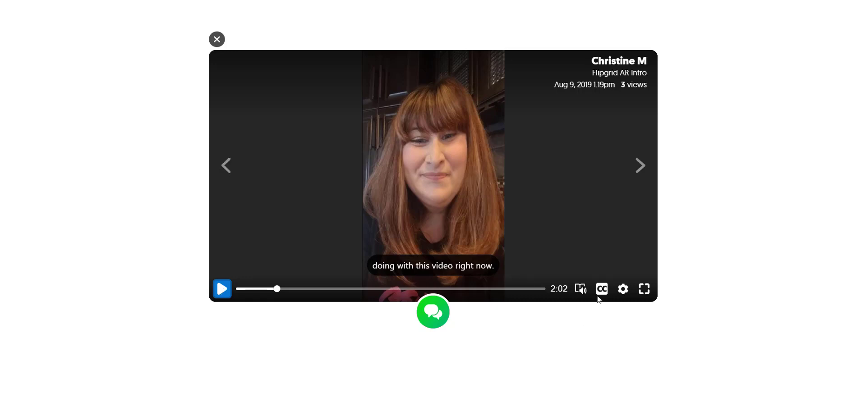
left_click(602, 288)
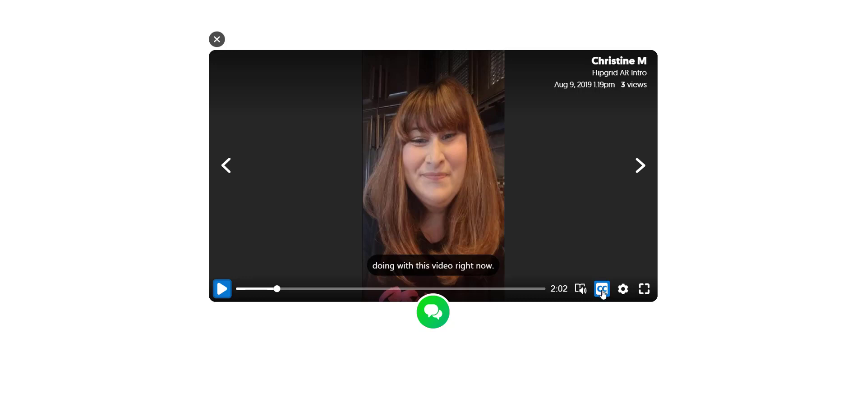
left_click(601, 288)
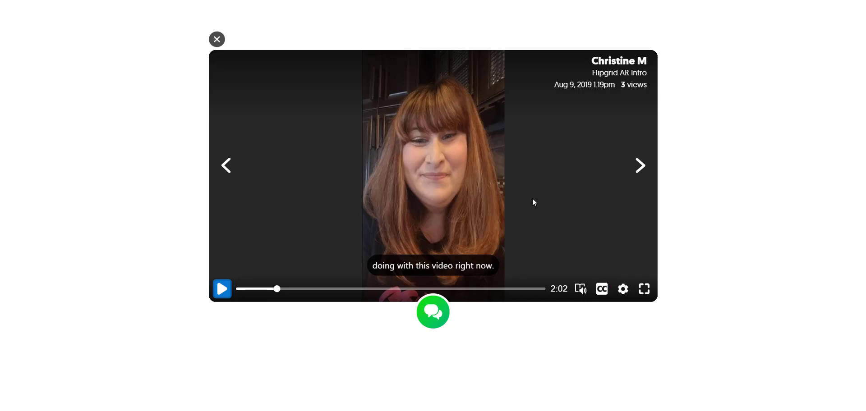
mouse_move(573, 270)
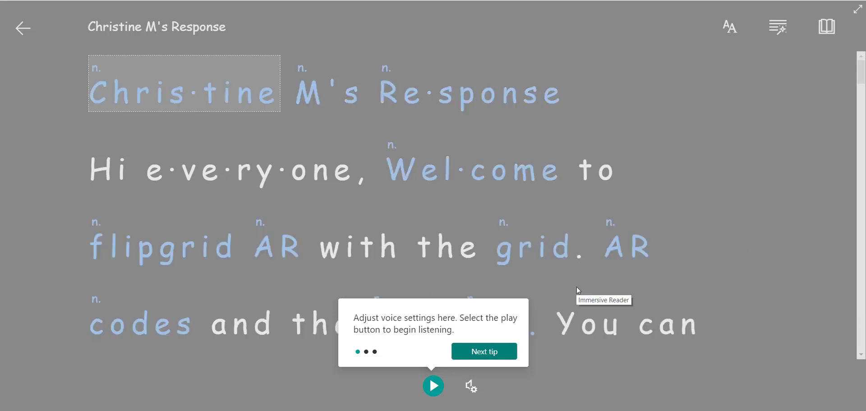
Dismiss the tip, read the transcript aloud for a few lines, then pause it
left_click(483, 352)
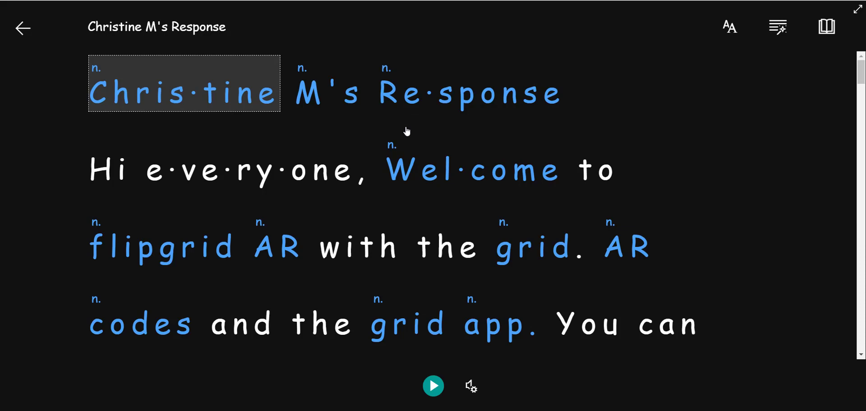
mouse_move(436, 362)
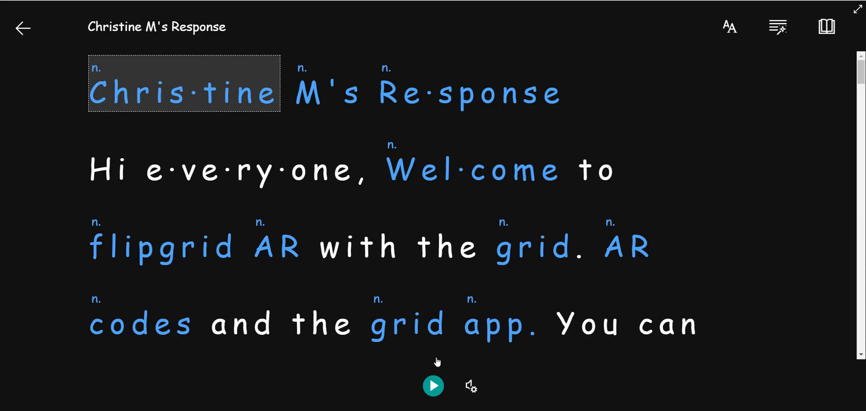
mouse_move(432, 386)
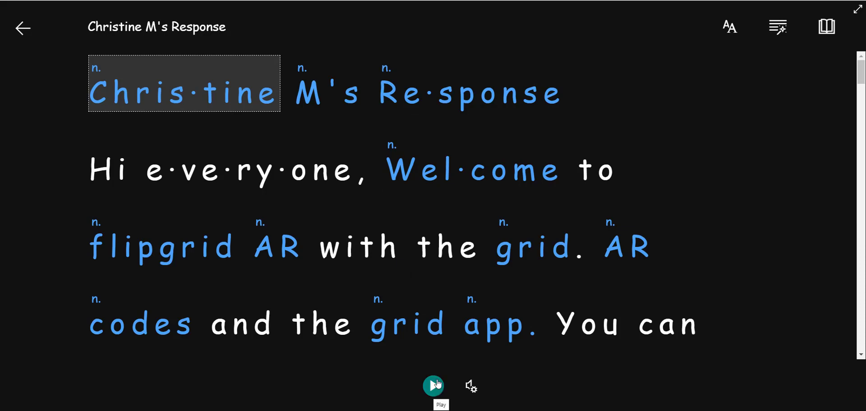
left_click(432, 386)
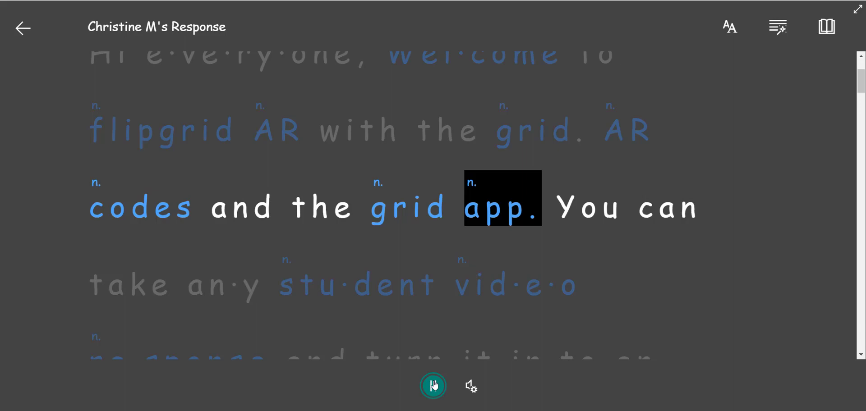
left_click(433, 386)
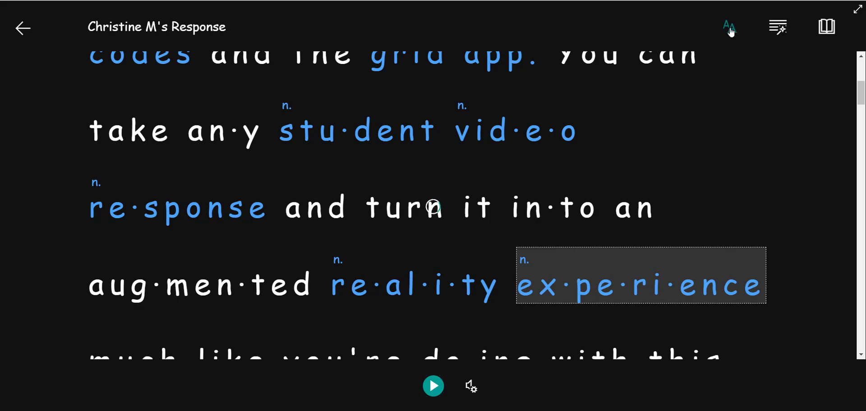
left_click(729, 26)
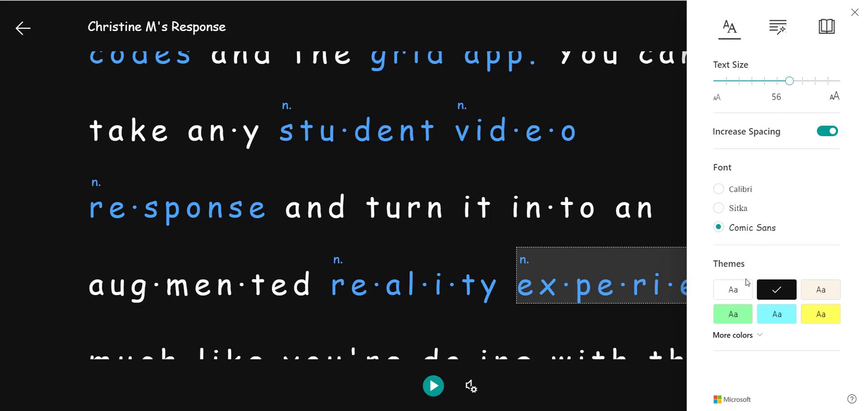
mouse_move(806, 107)
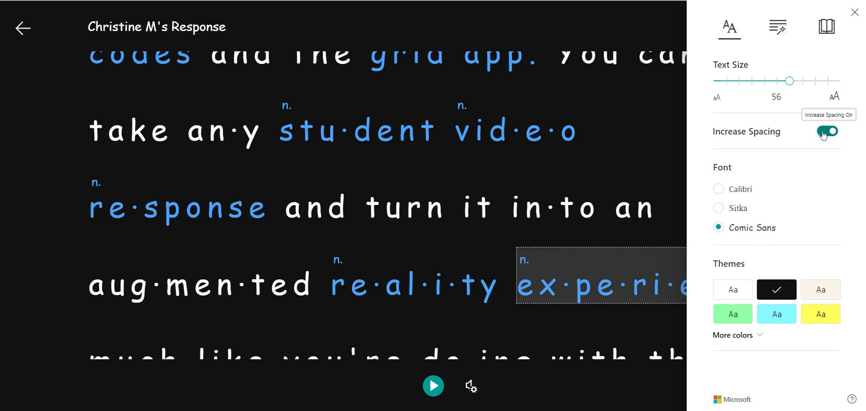
mouse_move(761, 198)
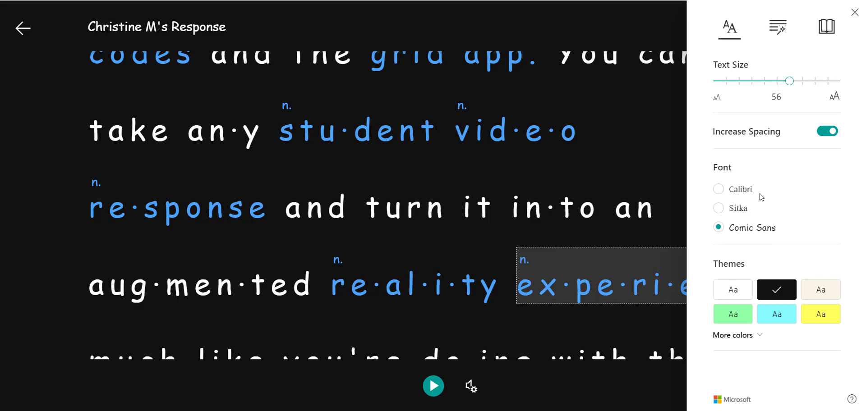
Show the grammar options with syllables and labelled noun highlighting on
left_click(777, 26)
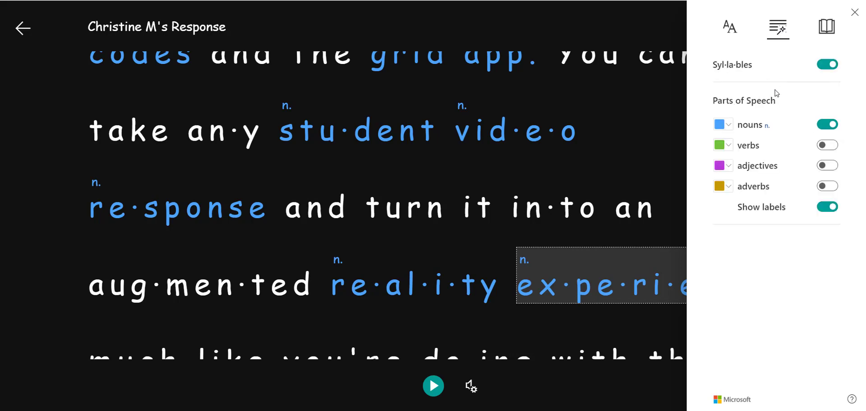
mouse_move(765, 74)
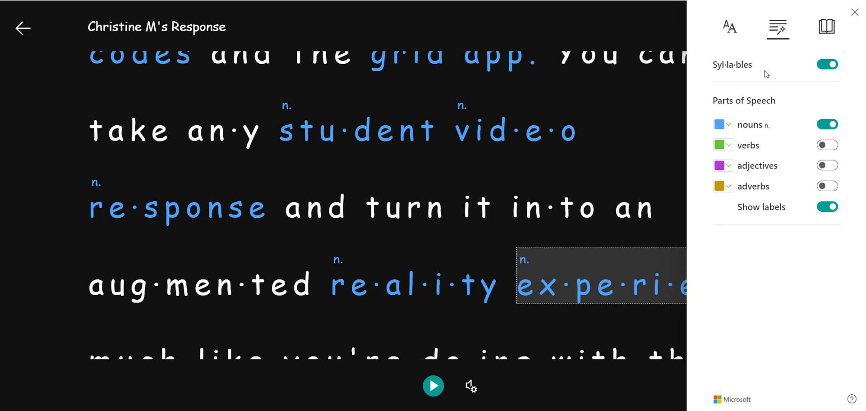
mouse_move(763, 113)
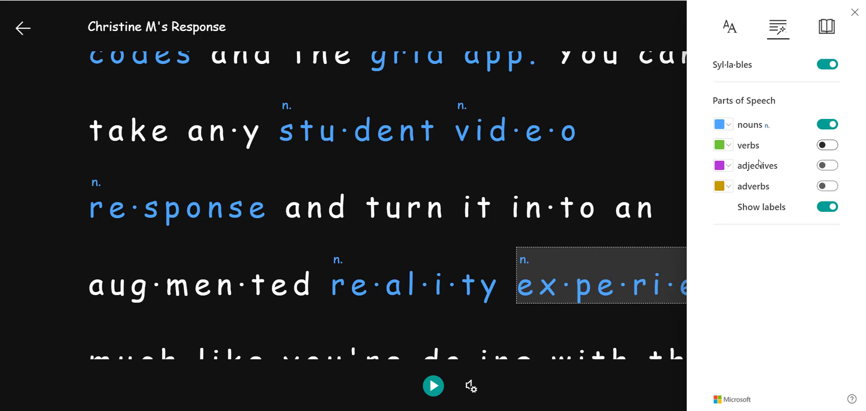
mouse_move(770, 129)
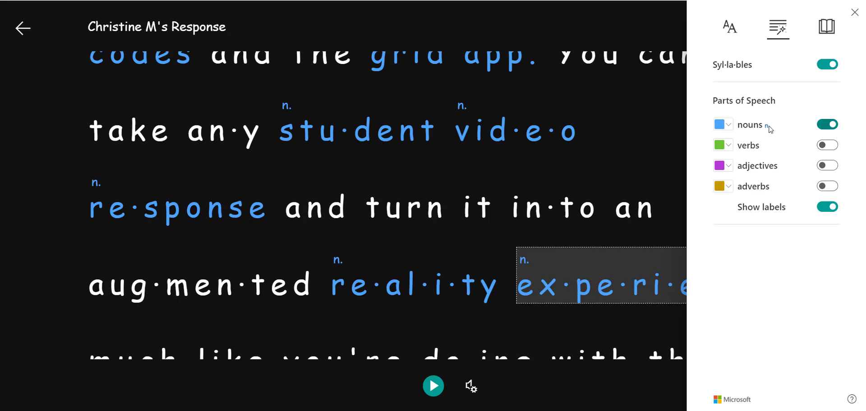
mouse_move(827, 26)
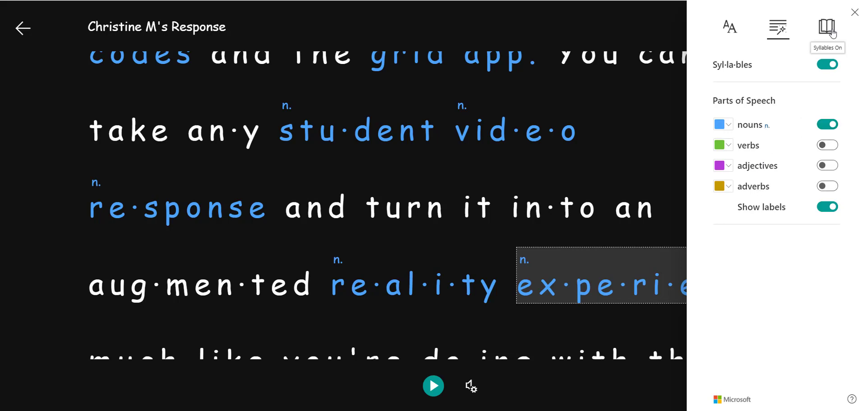
Set the reading preferences translation language to French (Canada)
left_click(826, 28)
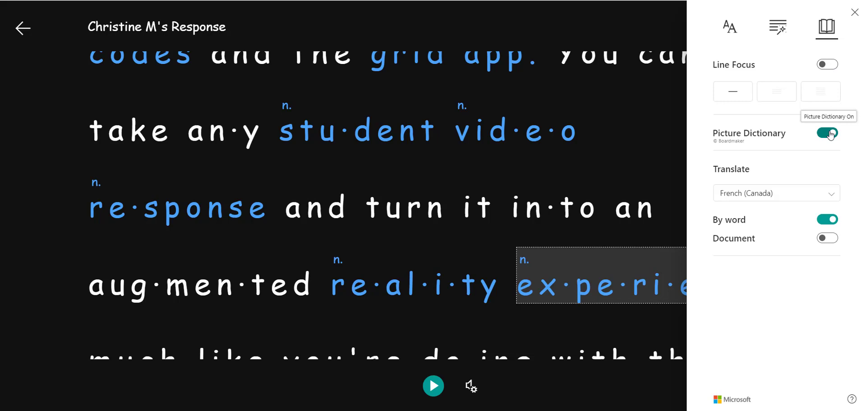
mouse_move(771, 179)
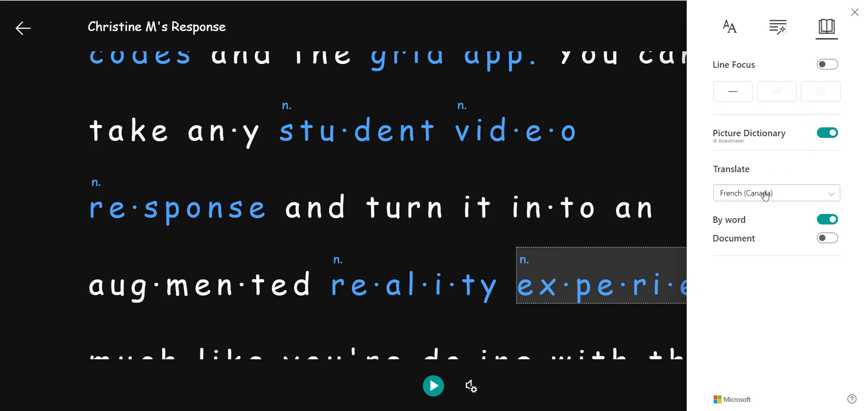
left_click(776, 192)
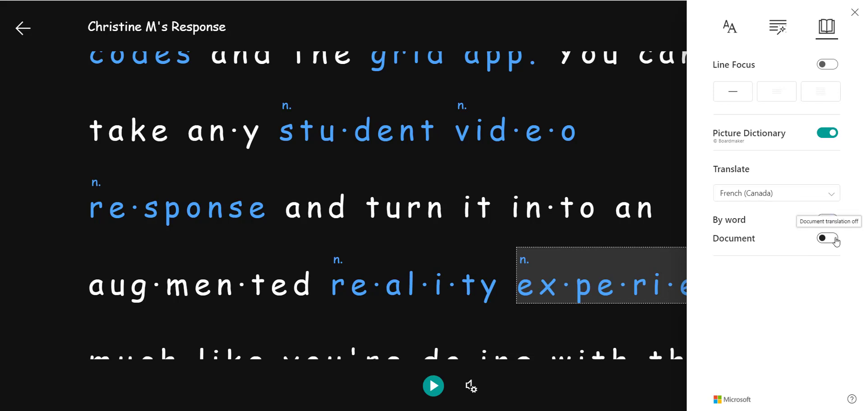
Switch on Document translation to show the full transcript in French
left_click(827, 240)
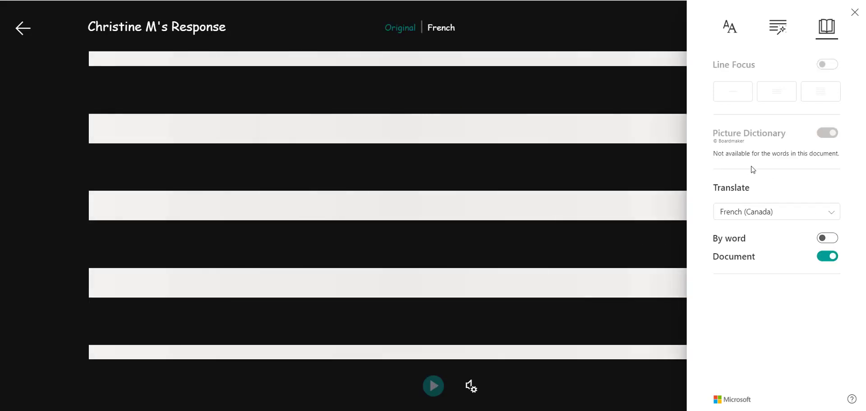
left_click(826, 133)
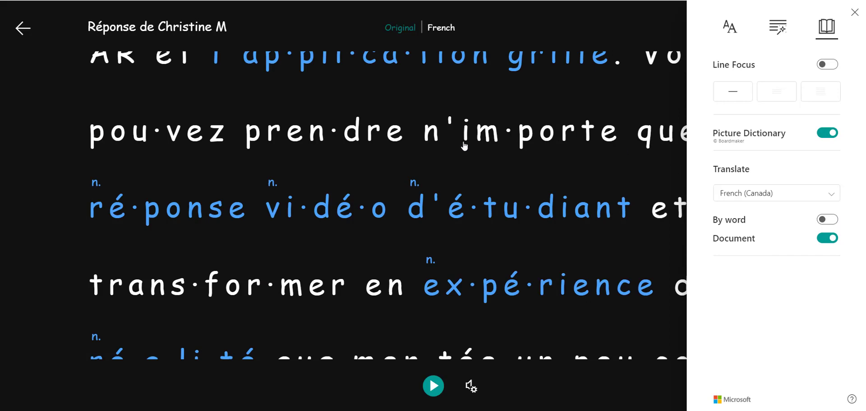
mouse_move(435, 103)
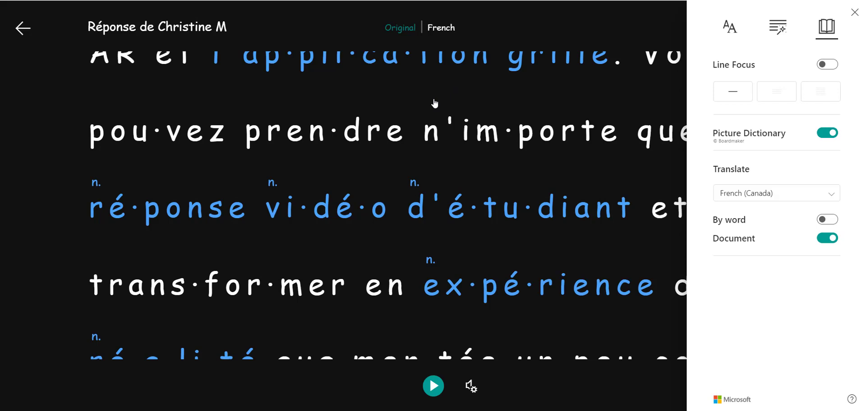
mouse_move(407, 10)
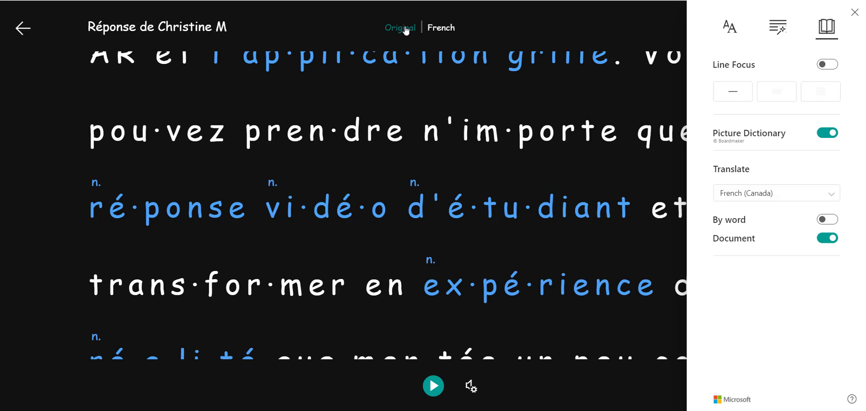
Switch back to the original English transcript from its beginning
left_click(441, 28)
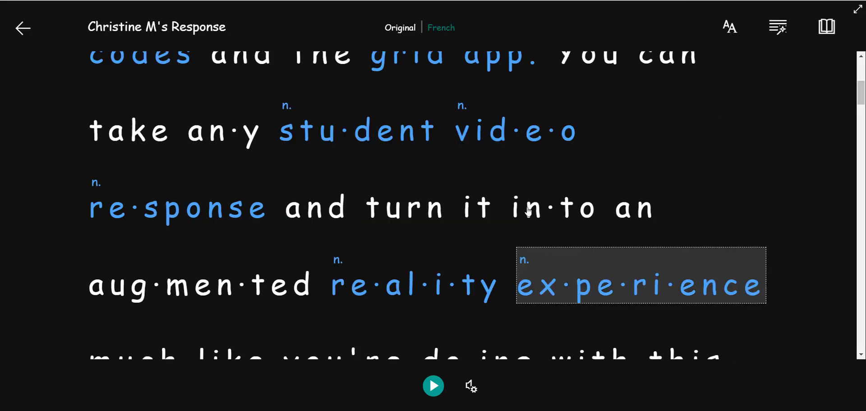
mouse_move(499, 174)
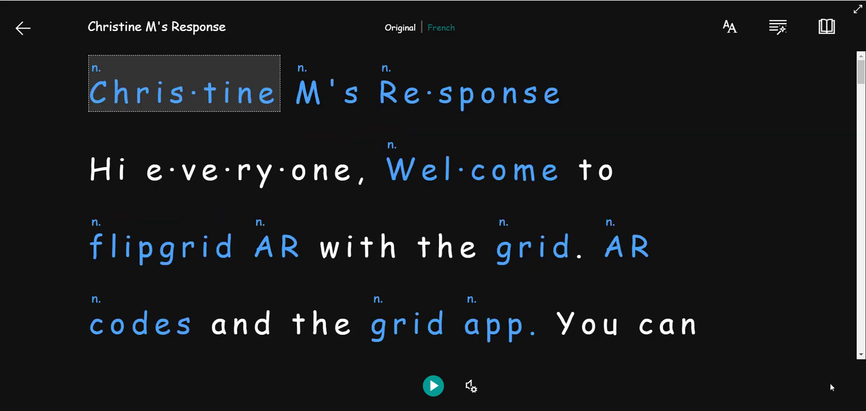
mouse_move(22, 28)
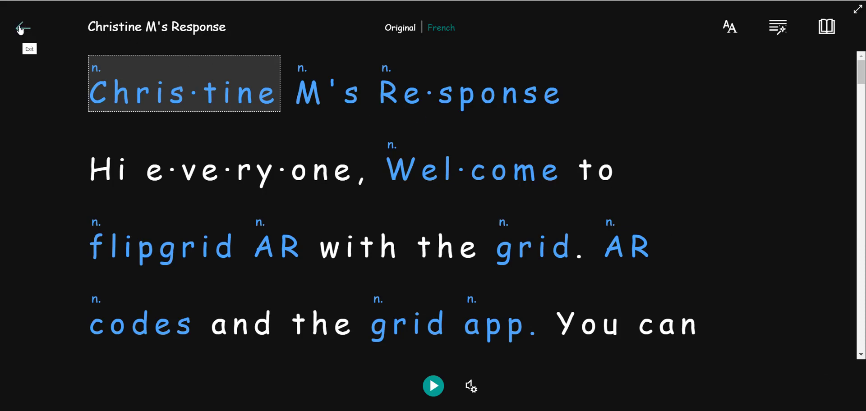